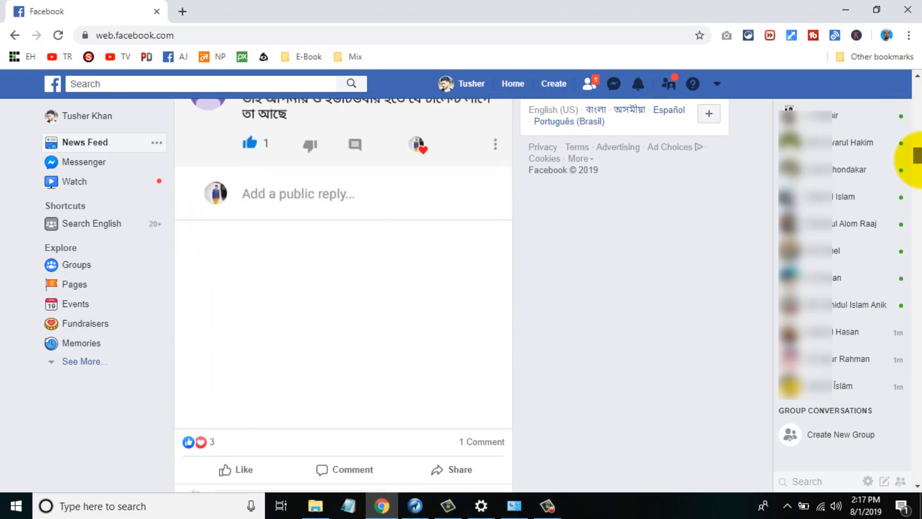
Step: Scroll down the News Feed and like the Google office wall photo post
scroll("down", 3)
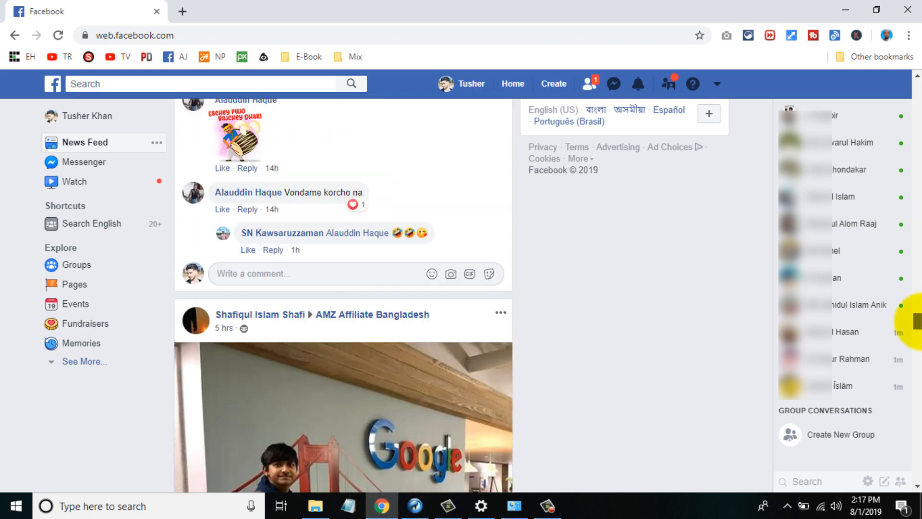
scroll("down", 3)
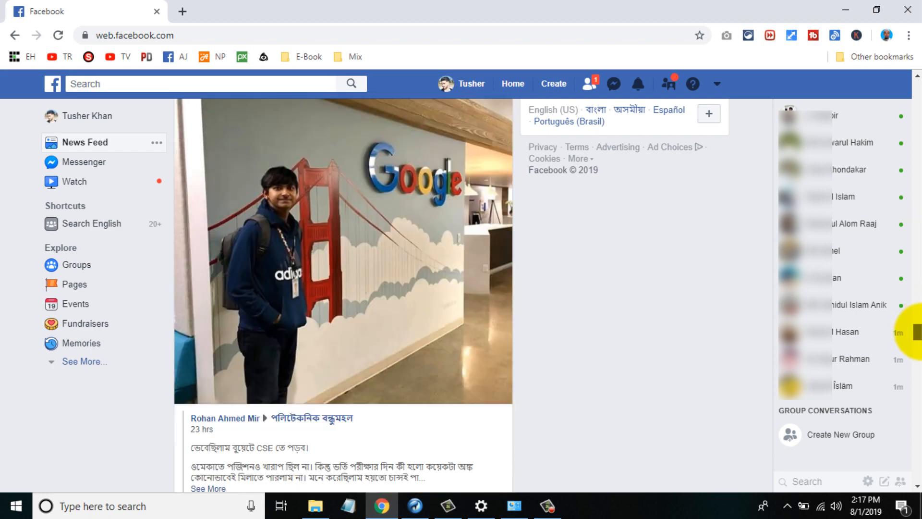
scroll("down", 3)
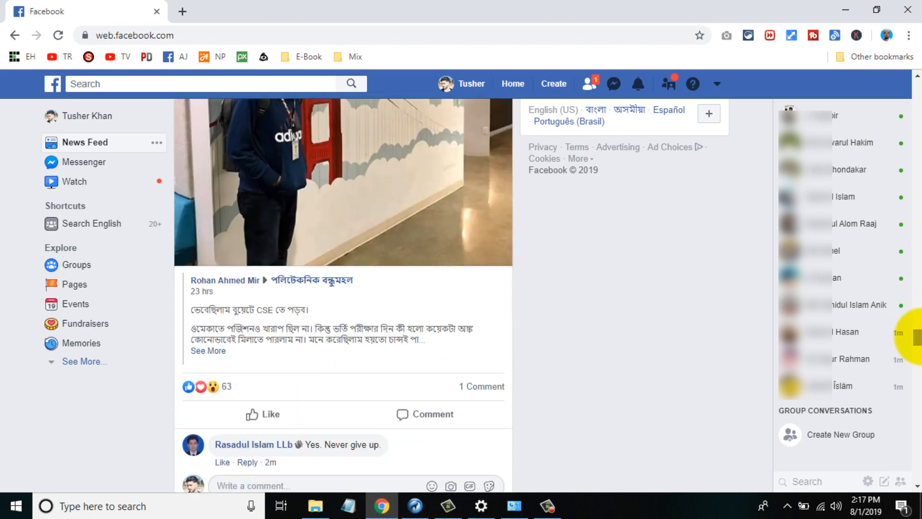
left_click(269, 413)
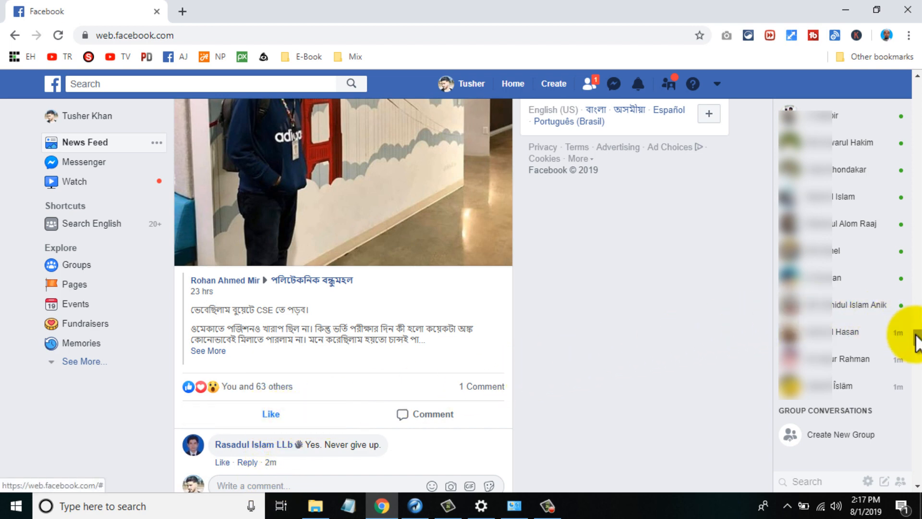
scroll("down", 3)
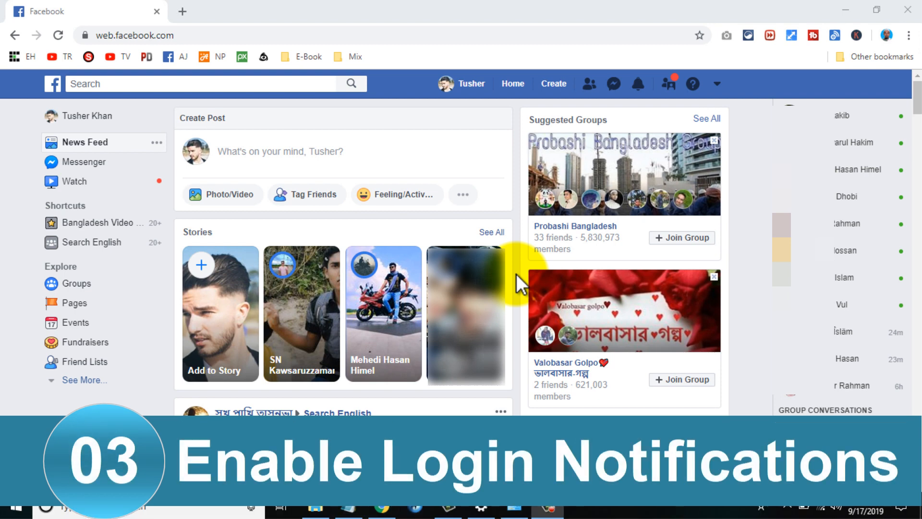
mouse_move(686, 117)
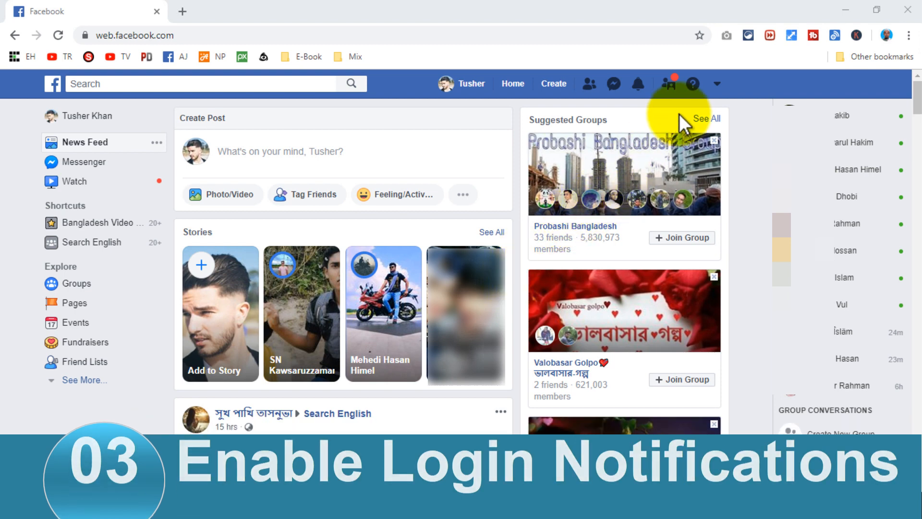
Step: Open Settings, then Security and Login, and scroll to Setting Up Extra Security
left_click(717, 84)
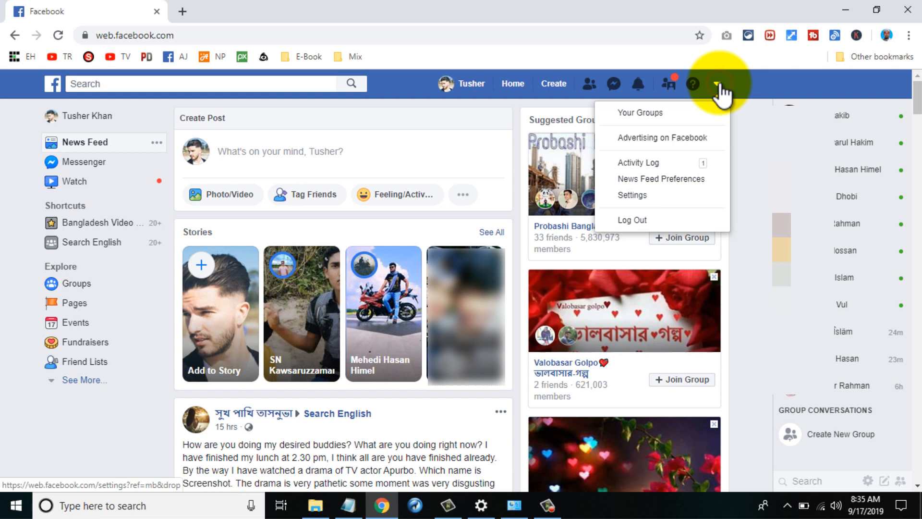
mouse_move(639, 193)
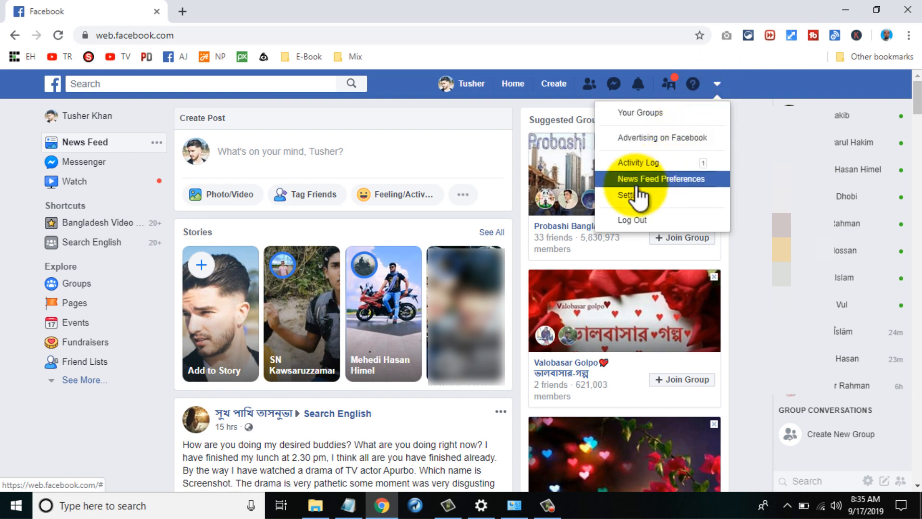
left_click(629, 195)
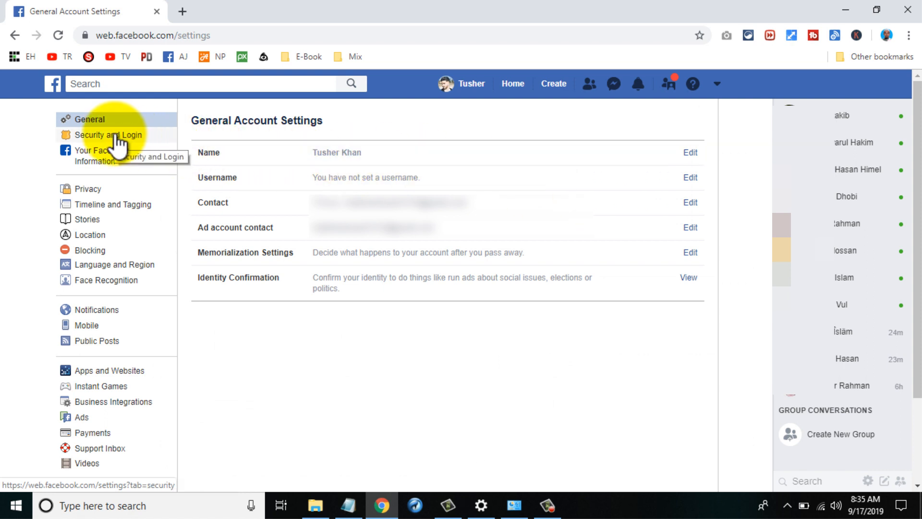
left_click(110, 134)
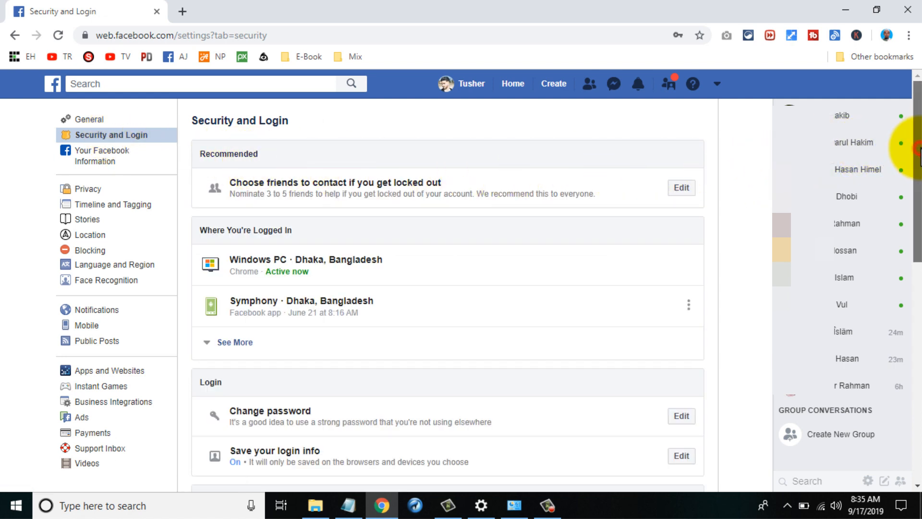
scroll("down", 3)
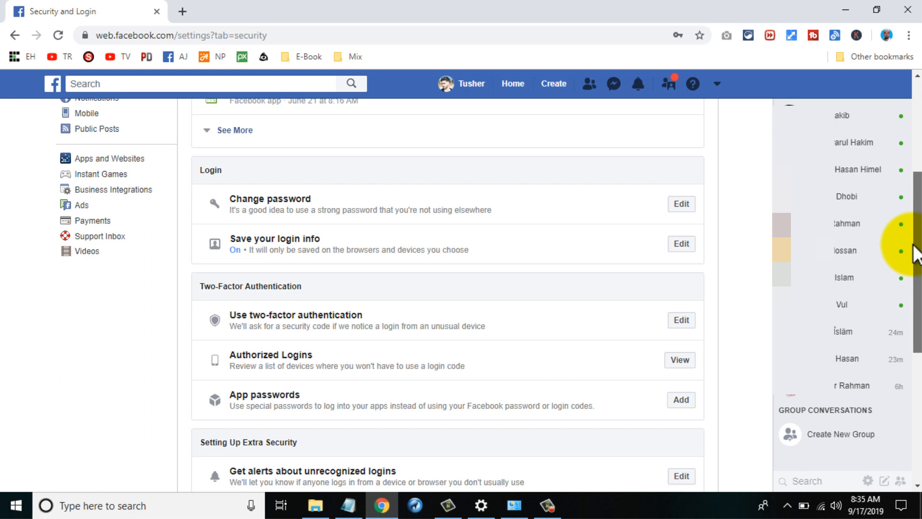
scroll("down", 3)
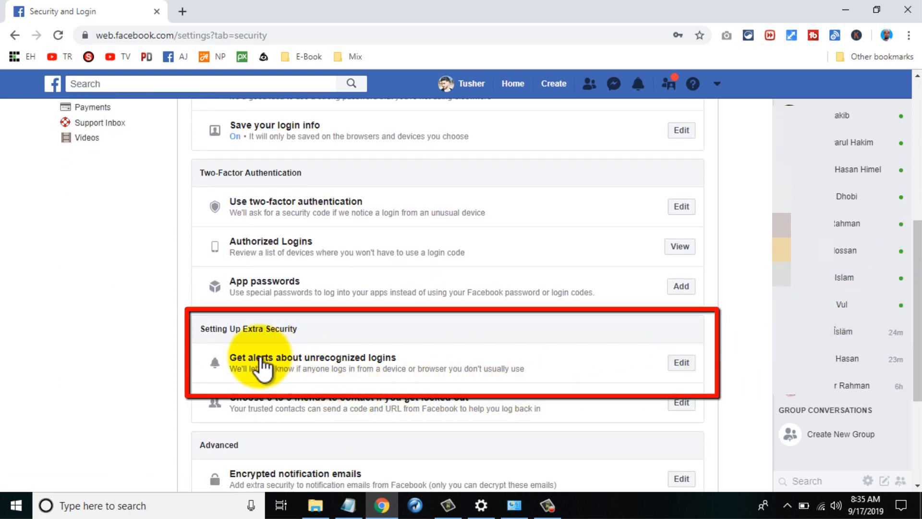
mouse_move(274, 370)
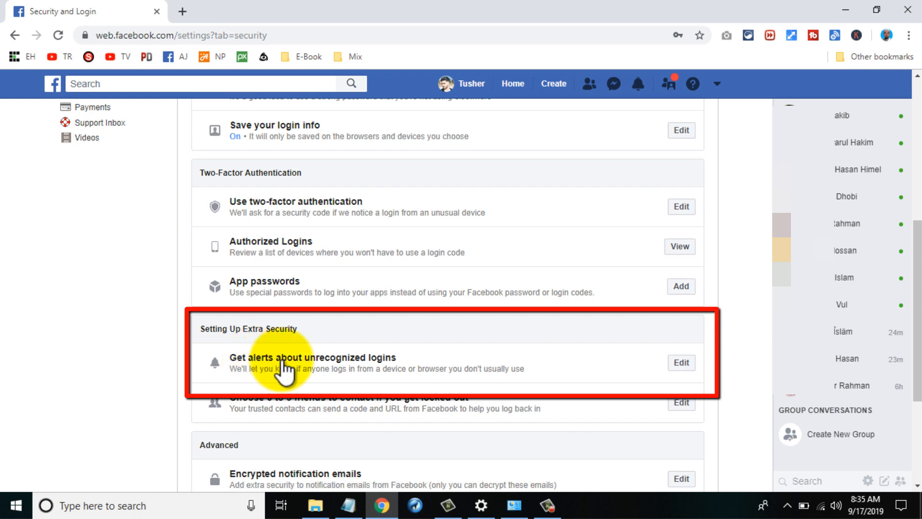
Step: Choose email alerts for unrecognized logins, save, and confirm with the account password
left_click(680, 362)
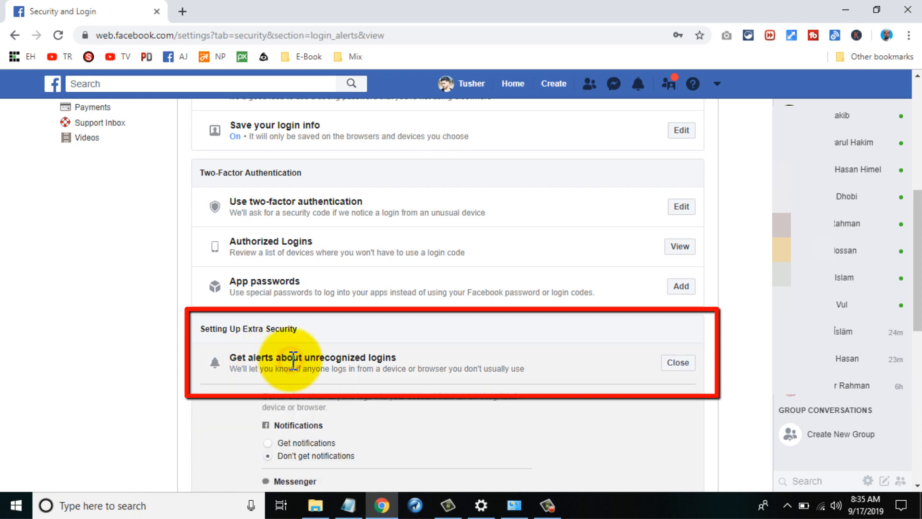
scroll("down", 3)
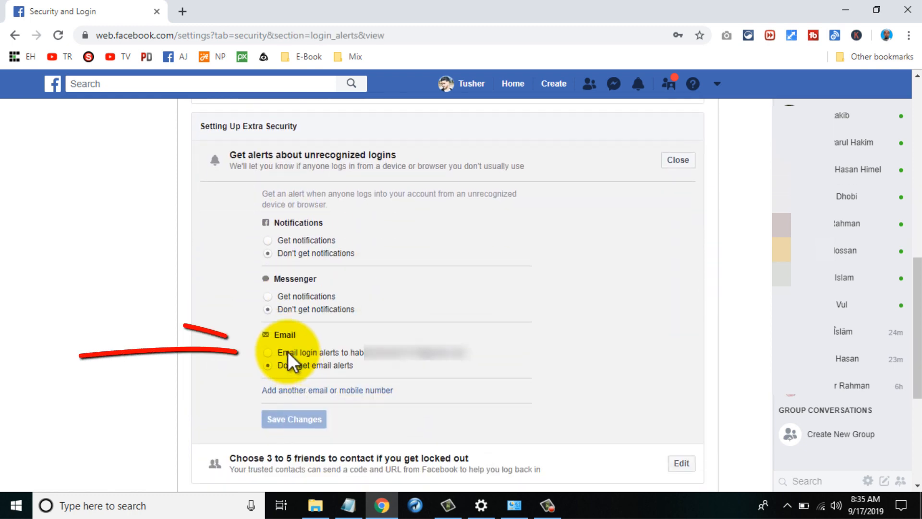
left_click(267, 352)
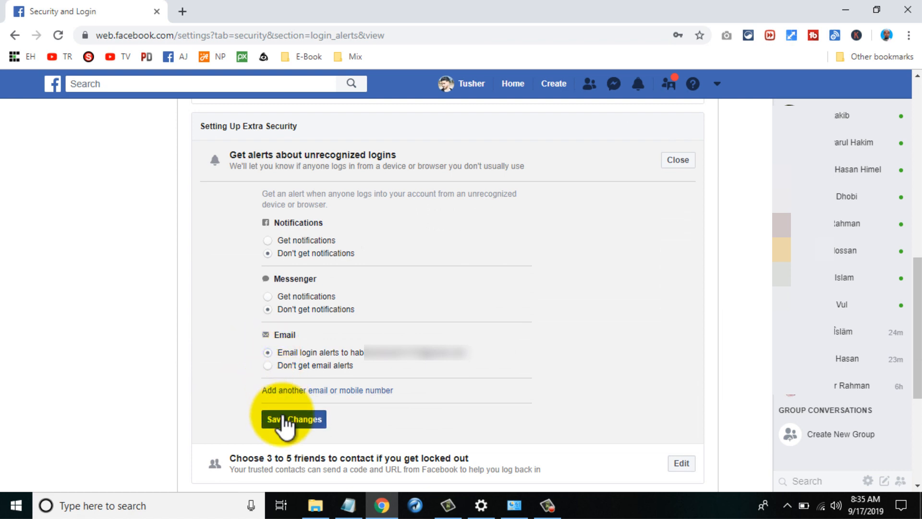
left_click(292, 419)
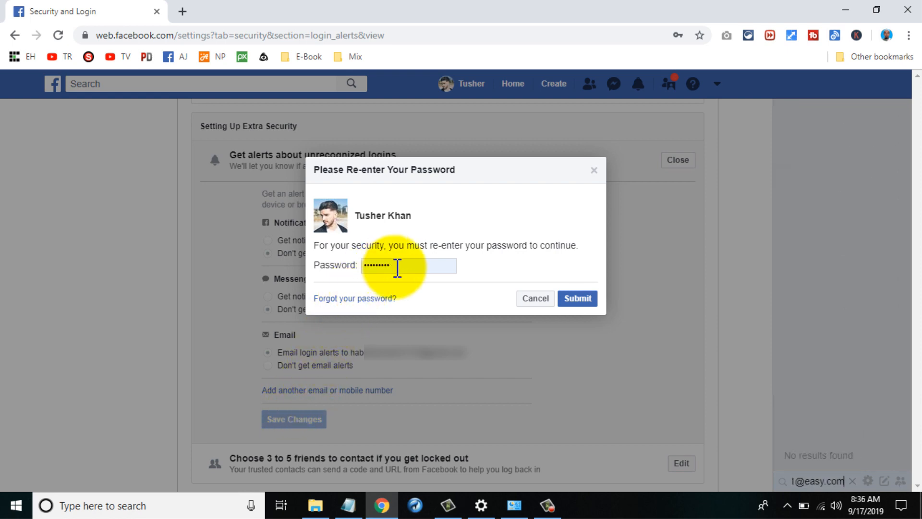
left_click(578, 299)
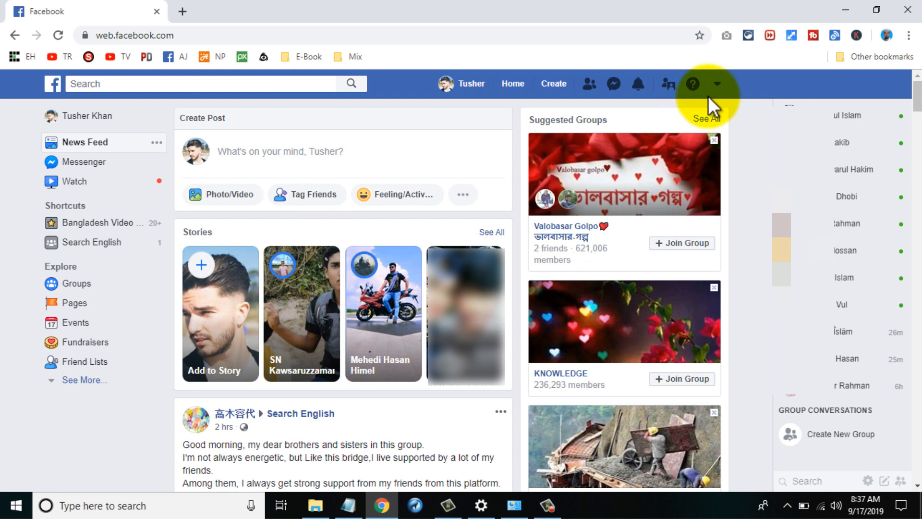
Step: Return to Security and Login settings through the account menu's Settings
left_click(718, 84)
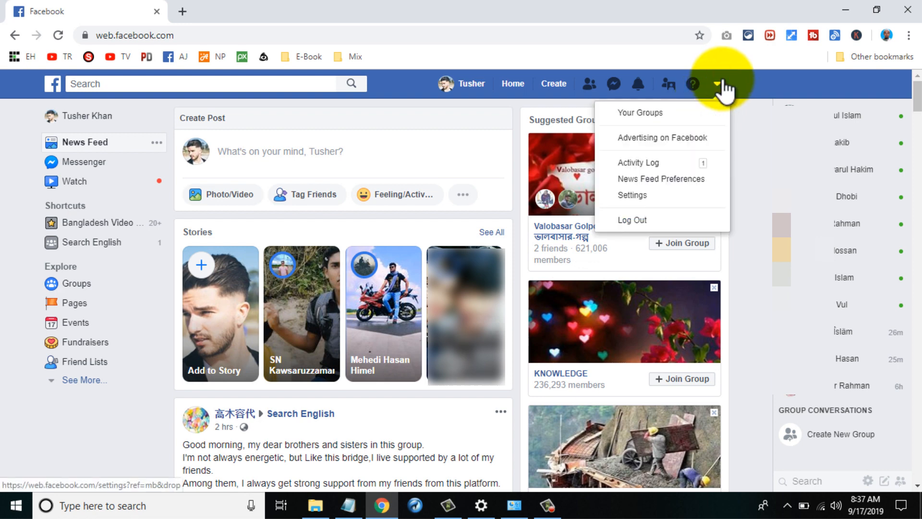
left_click(632, 195)
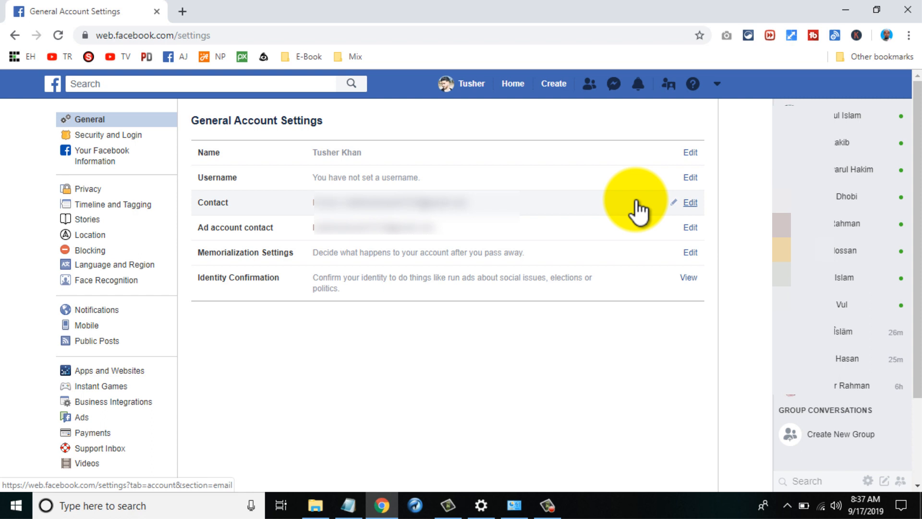
mouse_move(111, 139)
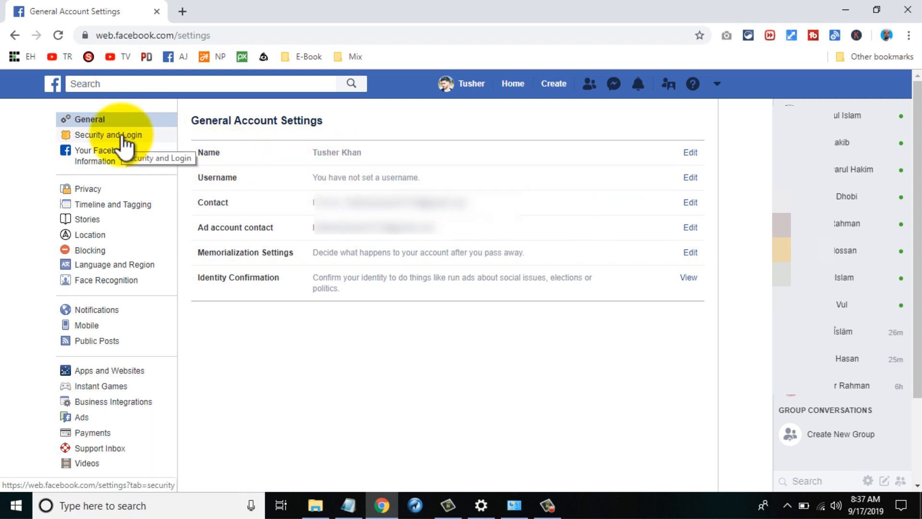
left_click(111, 135)
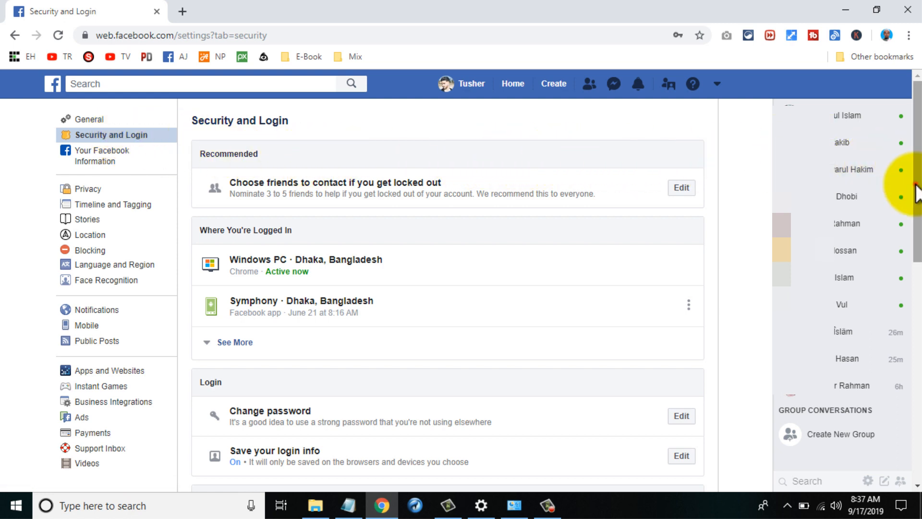
scroll("down", 3)
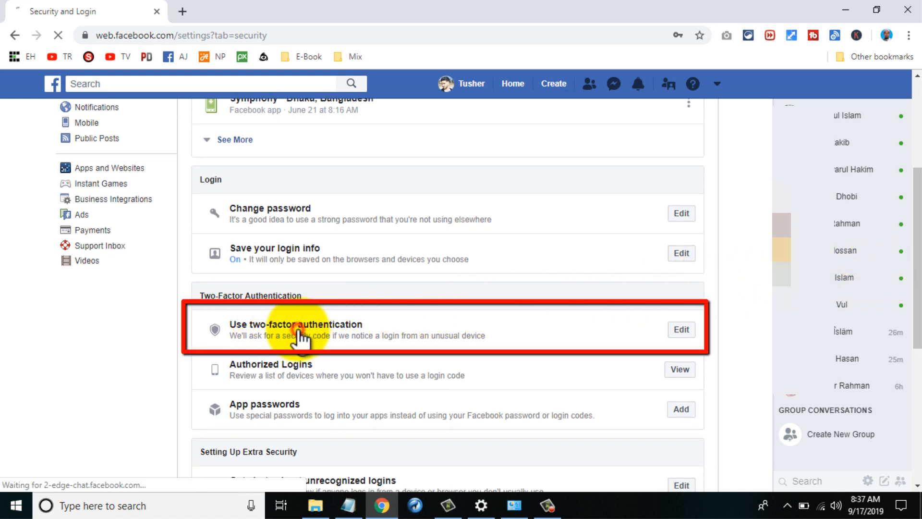
Step: Start two-factor setup with Text Message and submit the +880 phone number
left_click(681, 329)
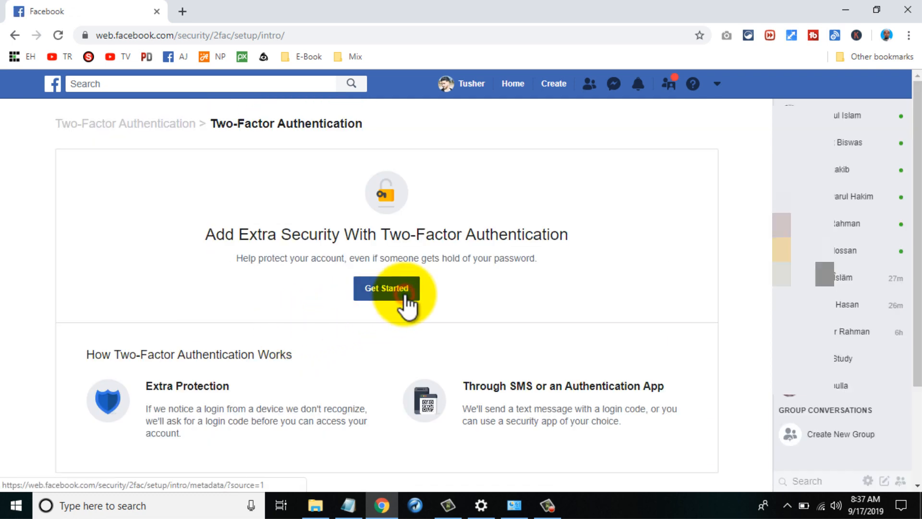
left_click(387, 288)
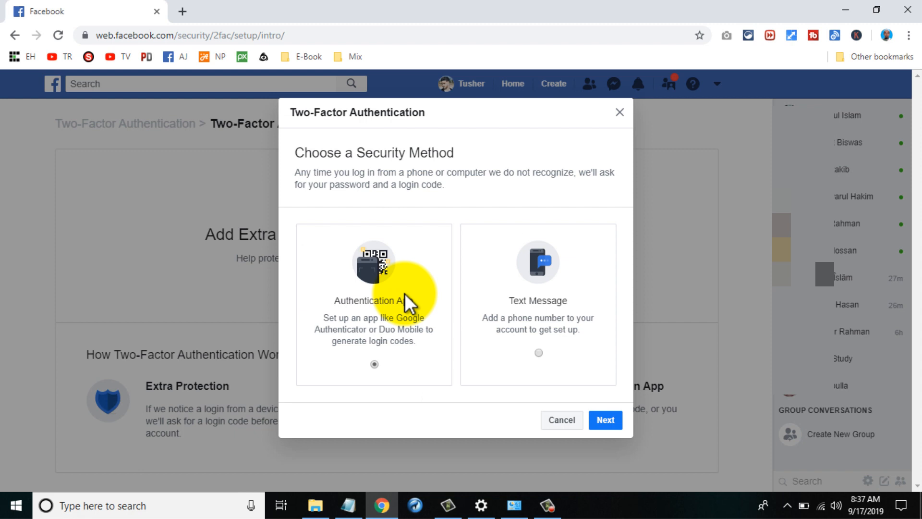
mouse_move(517, 360)
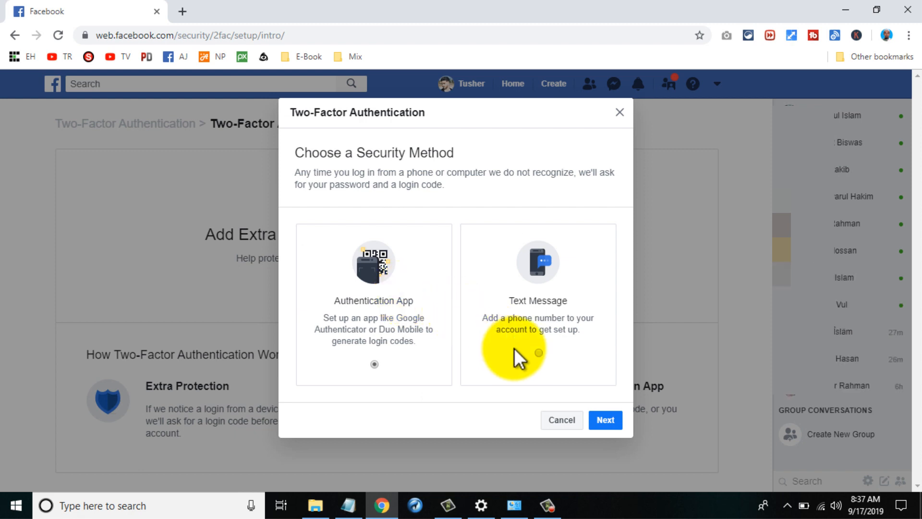
left_click(538, 352)
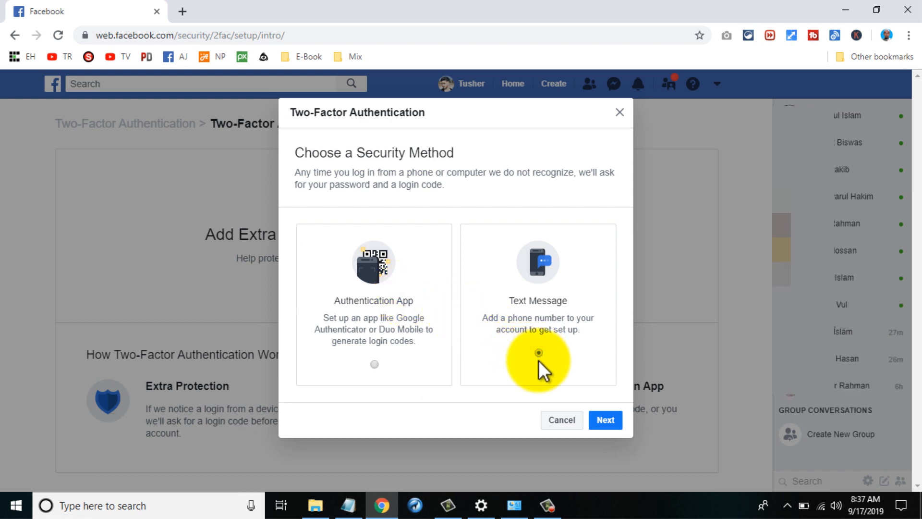
left_click(605, 420)
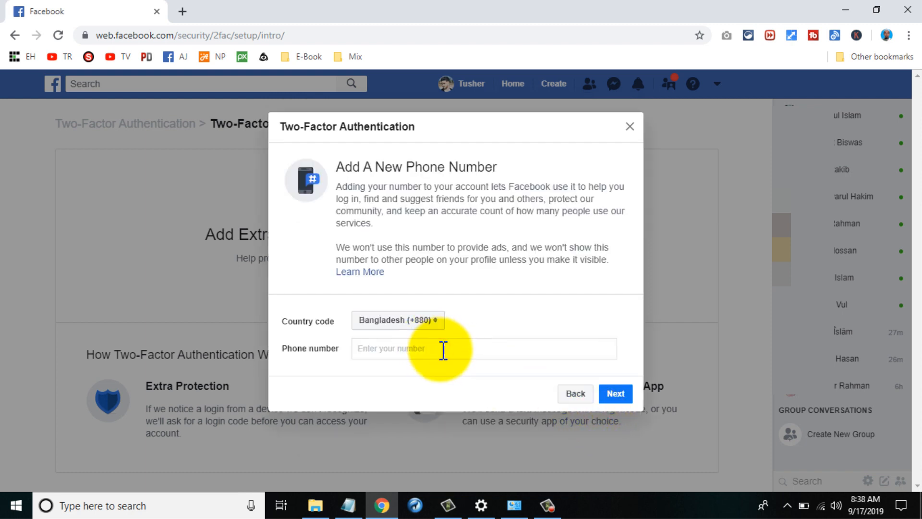
type("1910")
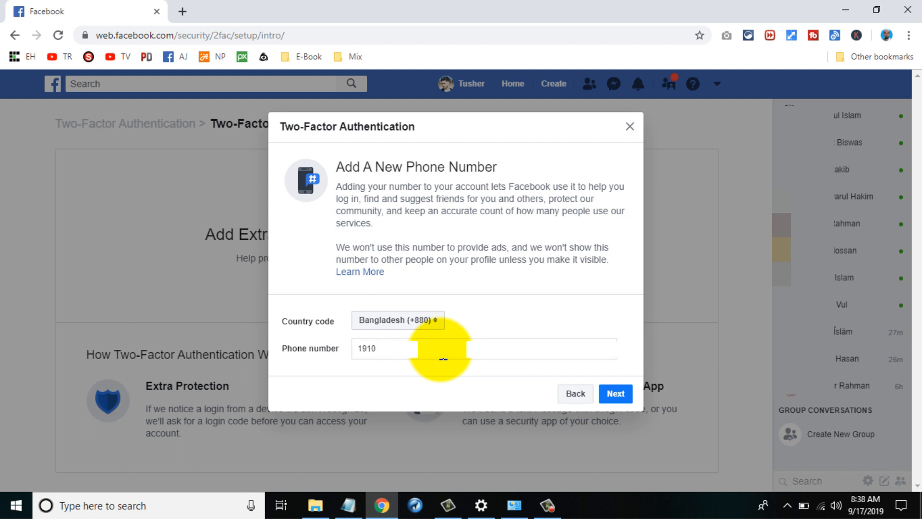
type("5")
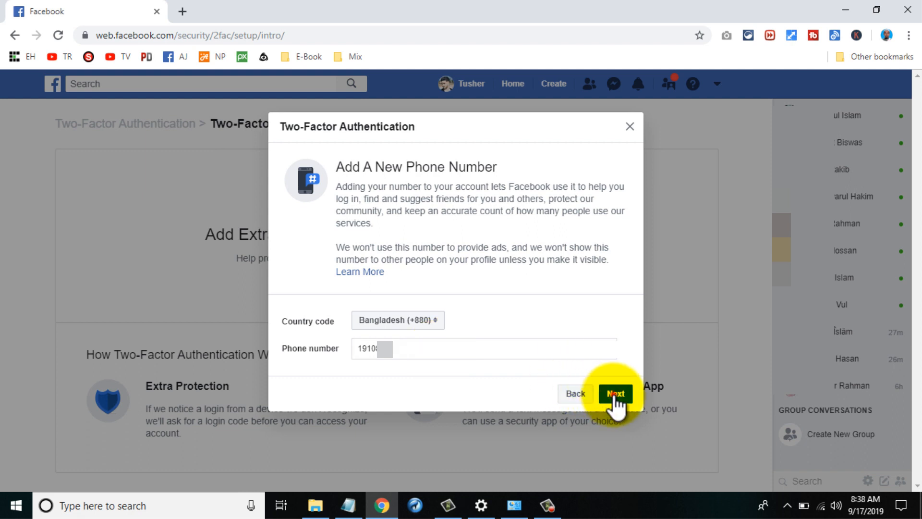
left_click(615, 394)
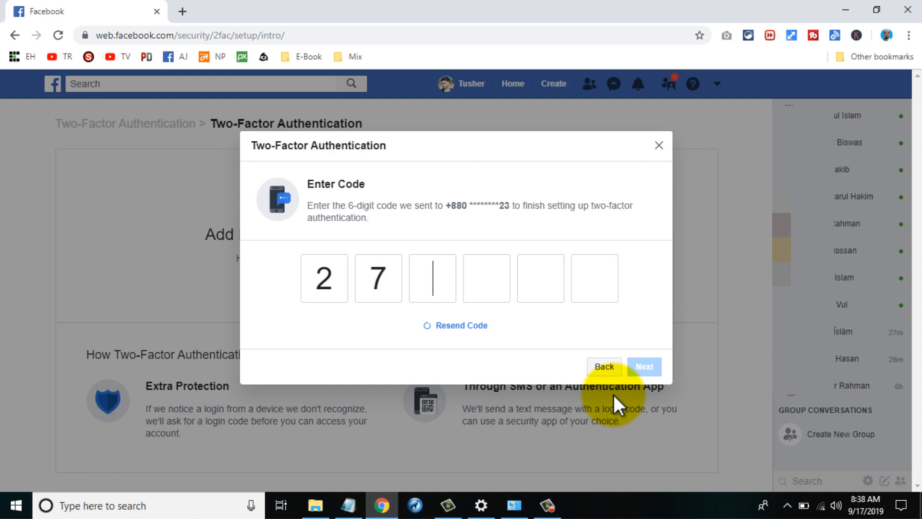
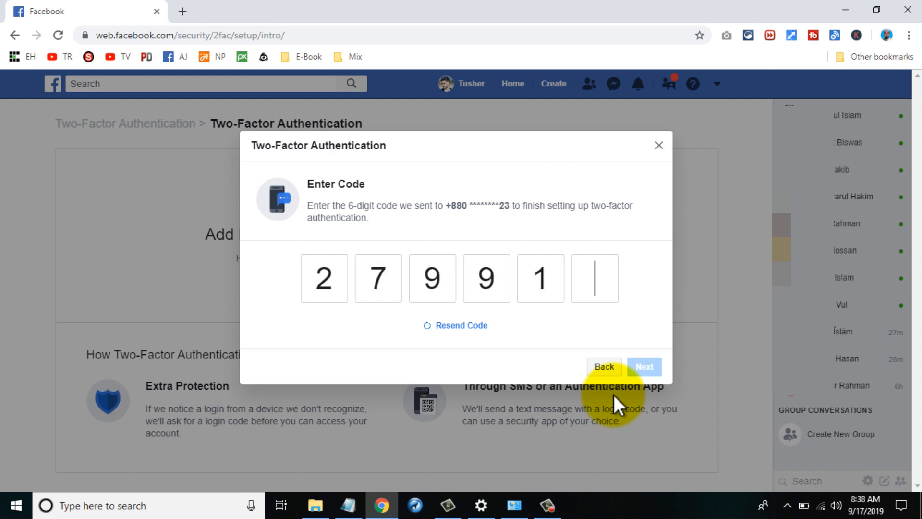
Step: Enter the six-digit texted code, submit it, and finish the 'Two-Factor Authentication Is On' dialog
left_click(645, 366)
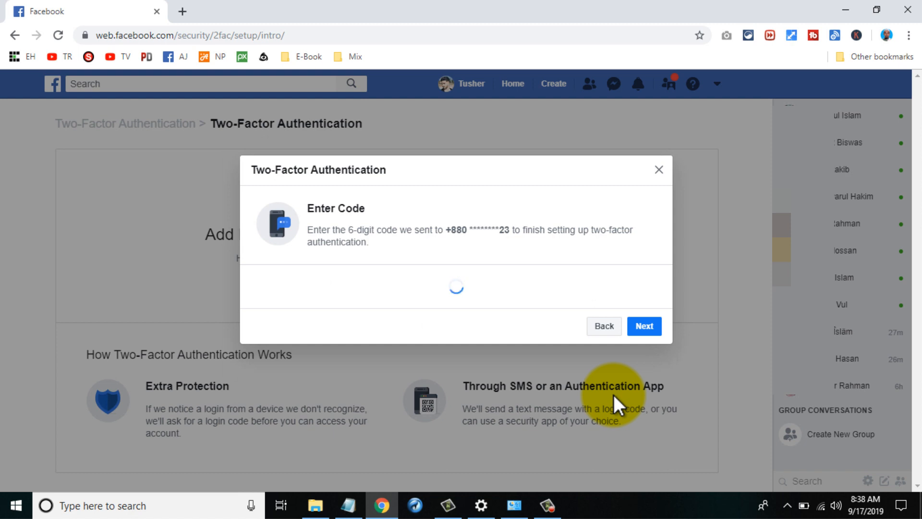
left_click(644, 325)
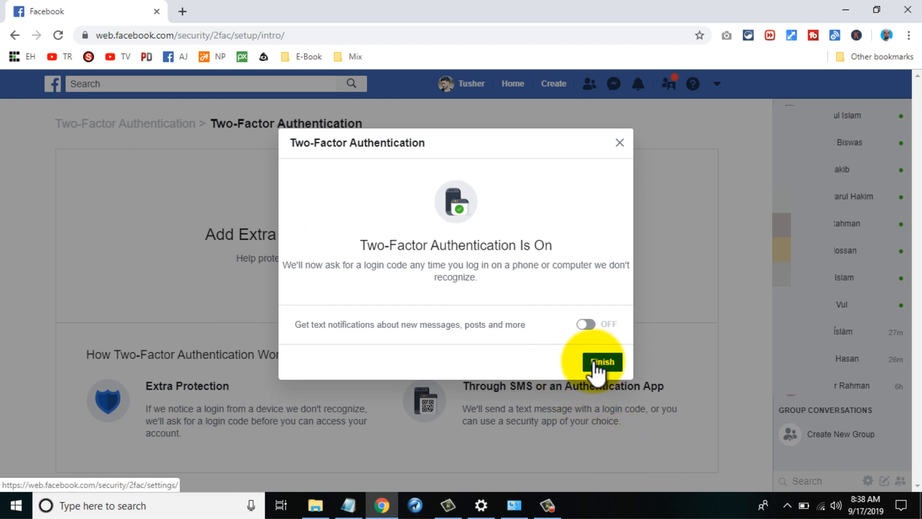
left_click(602, 361)
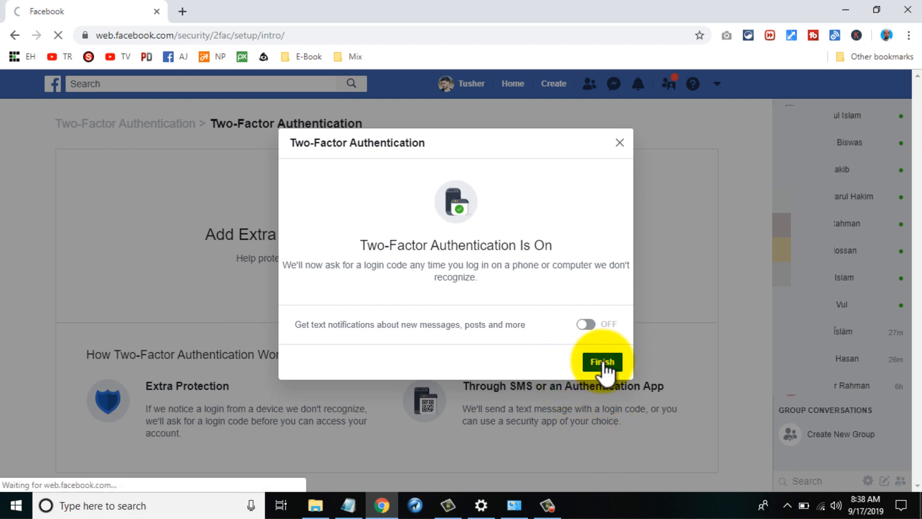
left_click(602, 362)
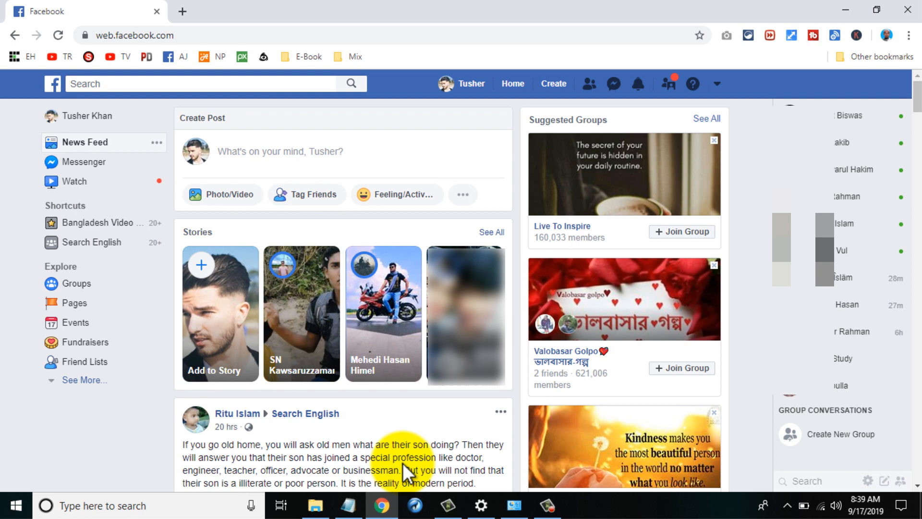
mouse_move(592, 260)
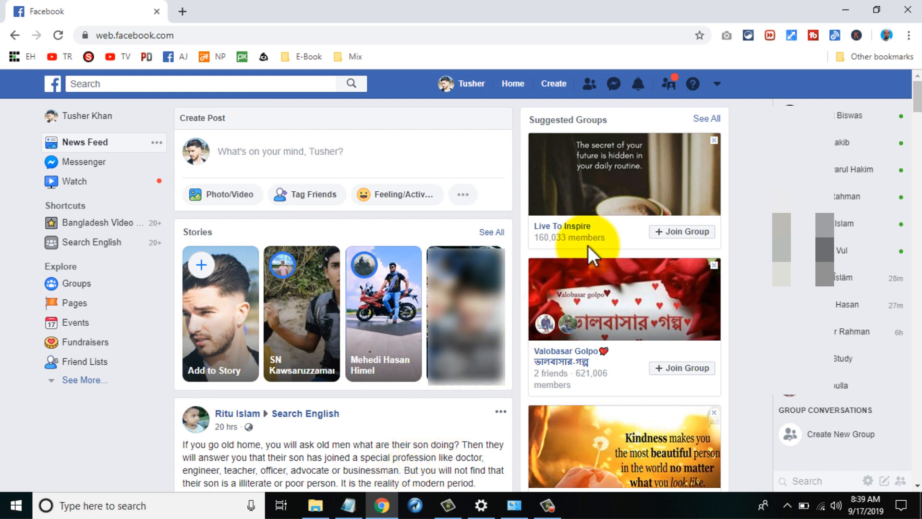
Step: Choose Settings from the top-bar dropdown, then Security and Login in the sidebar
left_click(717, 83)
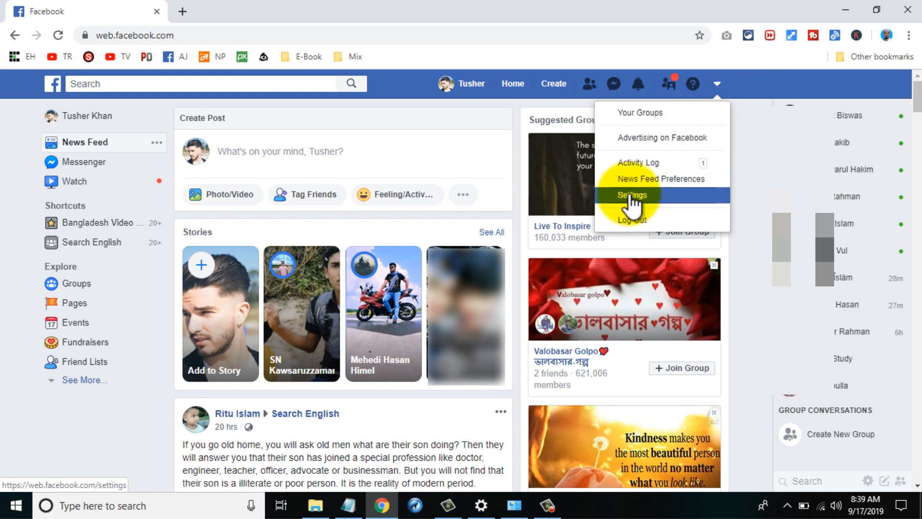
left_click(631, 195)
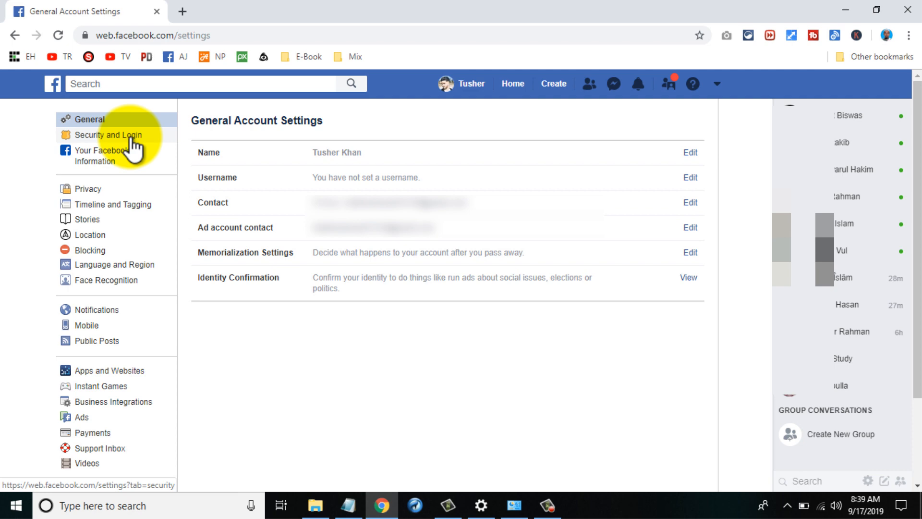
left_click(109, 135)
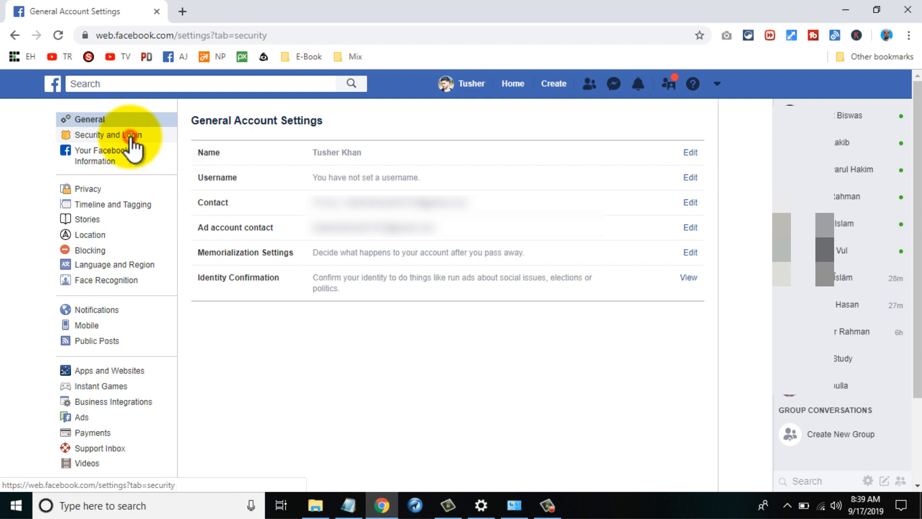
left_click(109, 135)
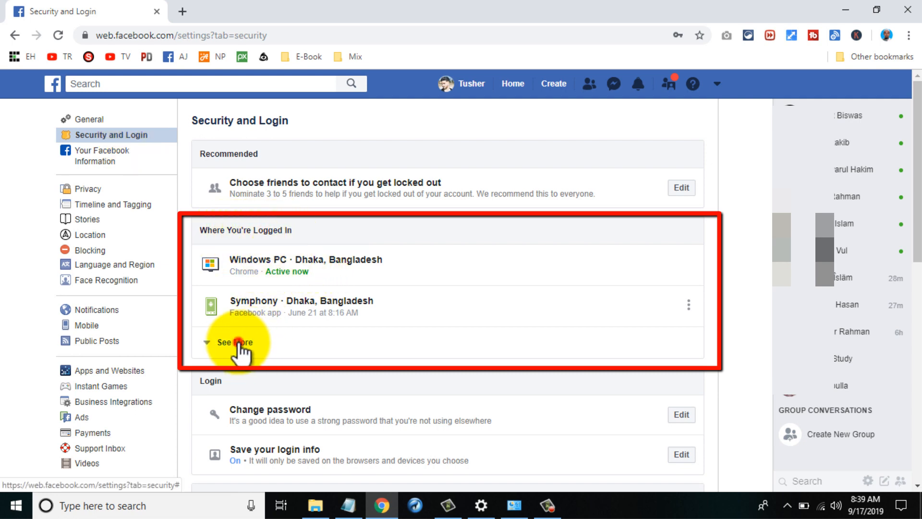
Step: Expand Where You're Logged In and log out the June 21 Symphony session
left_click(234, 343)
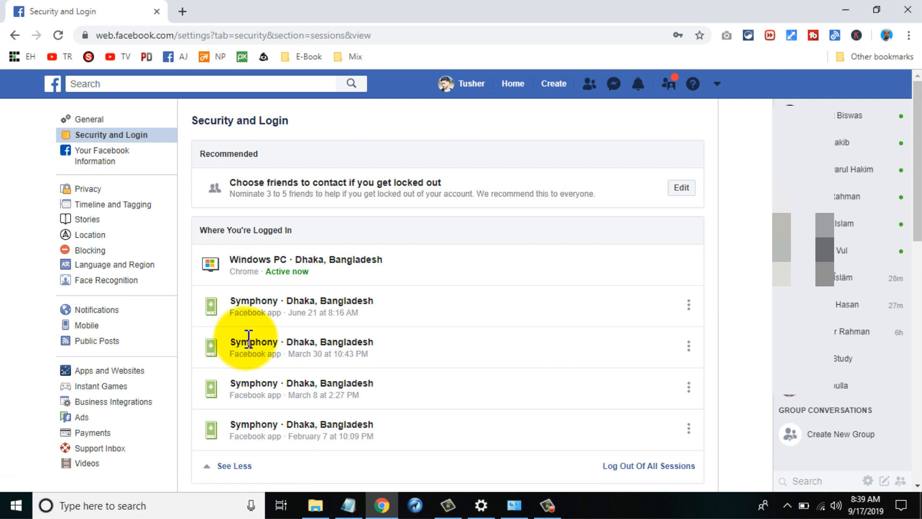
mouse_move(649, 465)
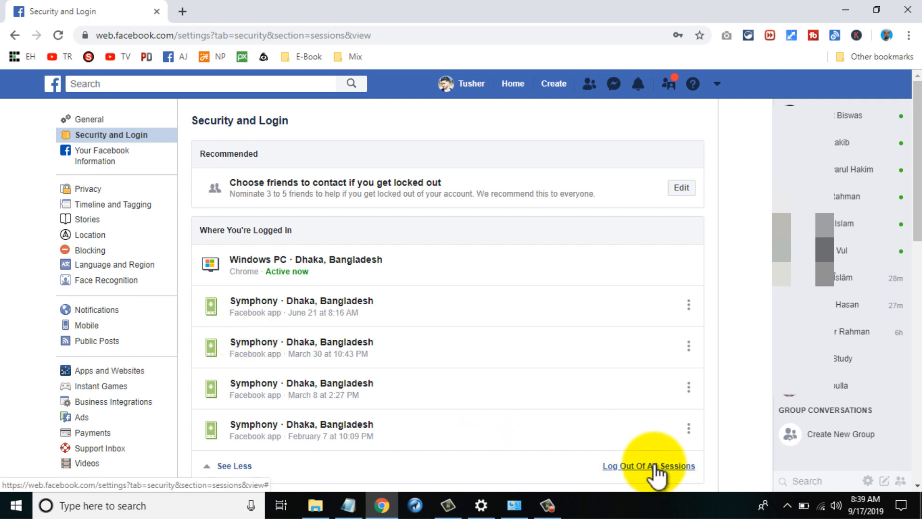
mouse_move(713, 315)
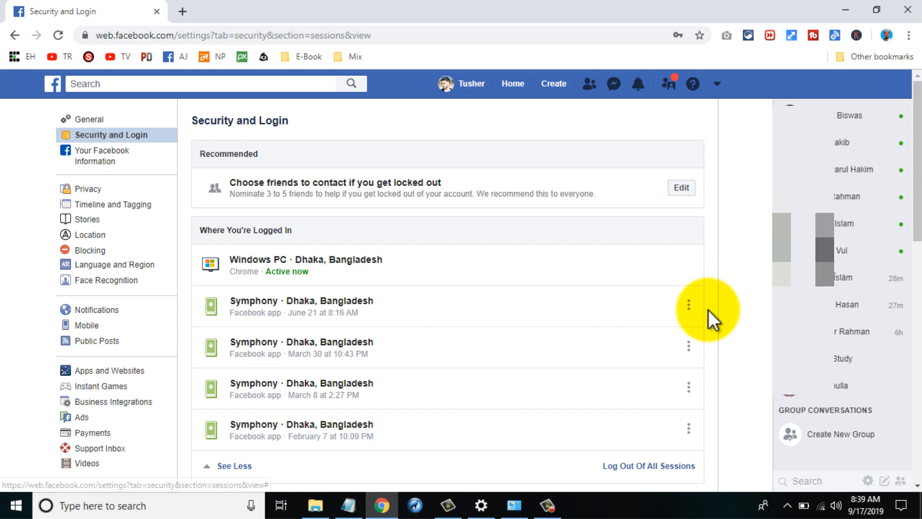
left_click(688, 305)
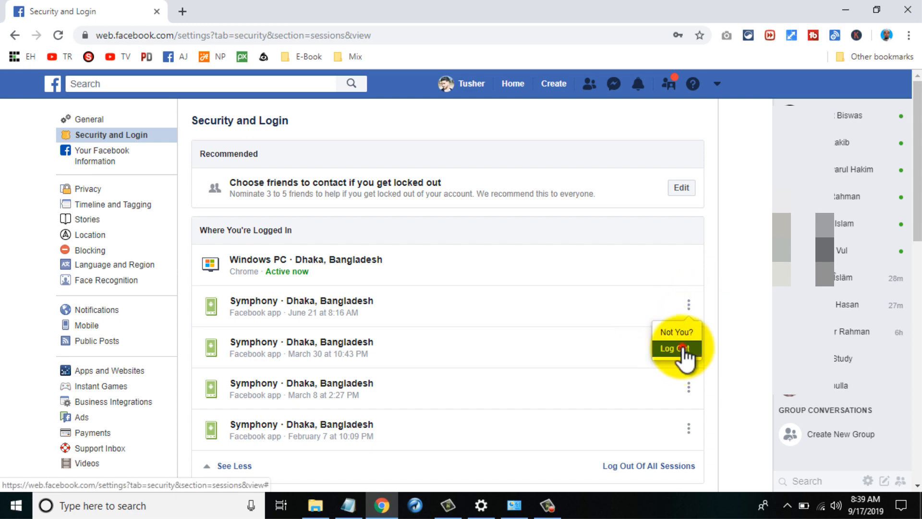
left_click(673, 347)
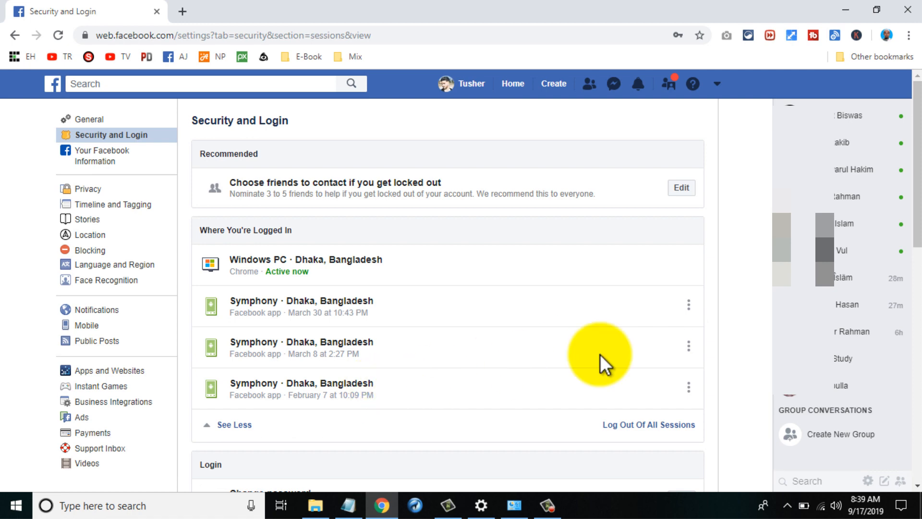
left_click(688, 385)
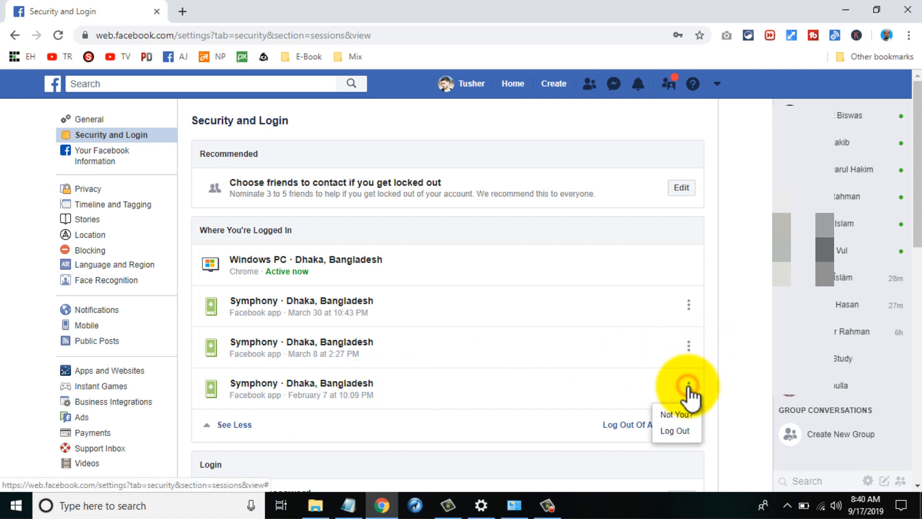